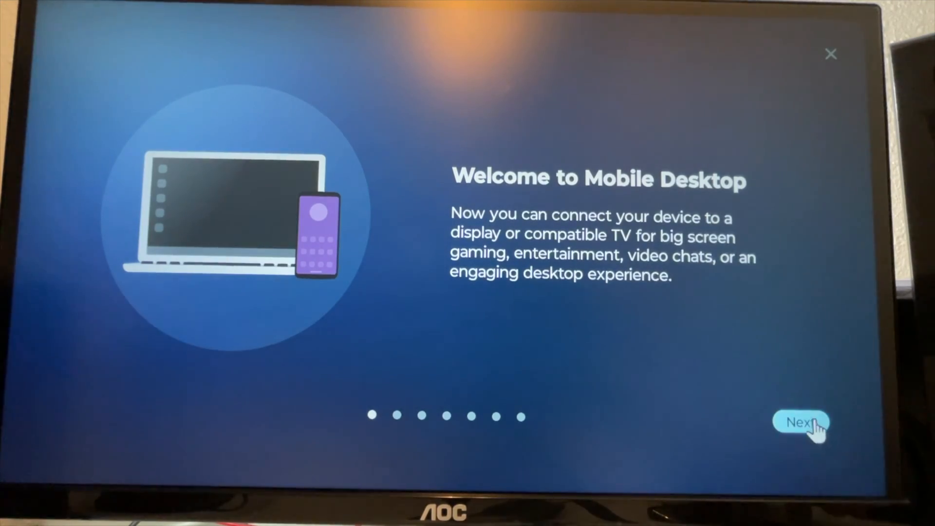
Step: Page through all Mobile Desktop tutorial screens and finish the welcome tour
left_click(804, 434)
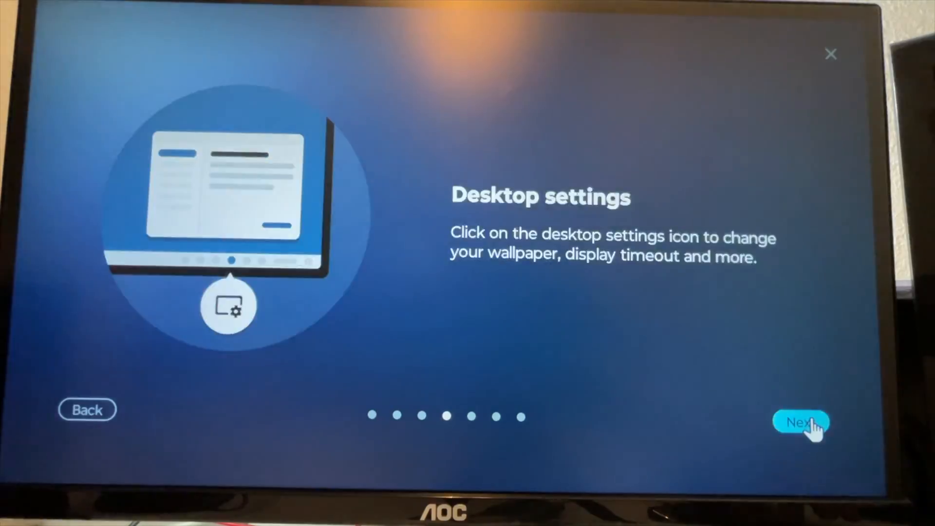
left_click(802, 424)
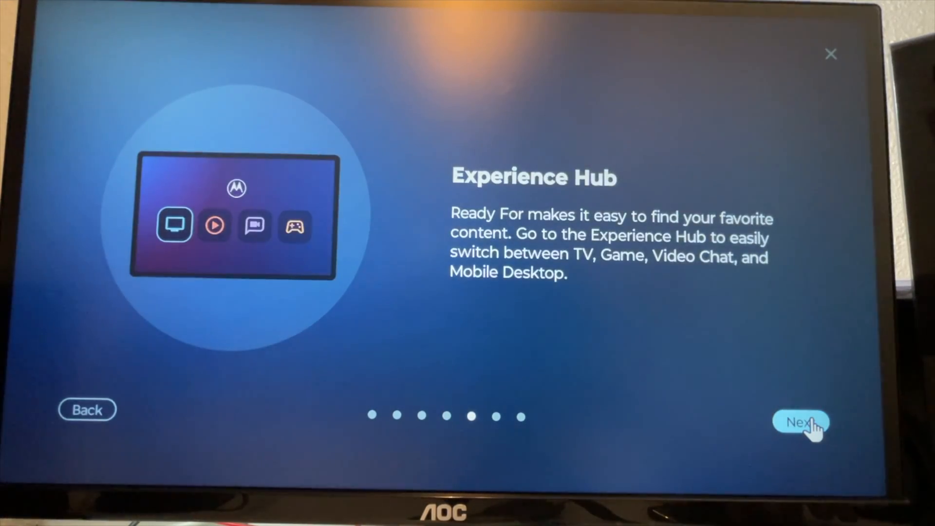
left_click(802, 422)
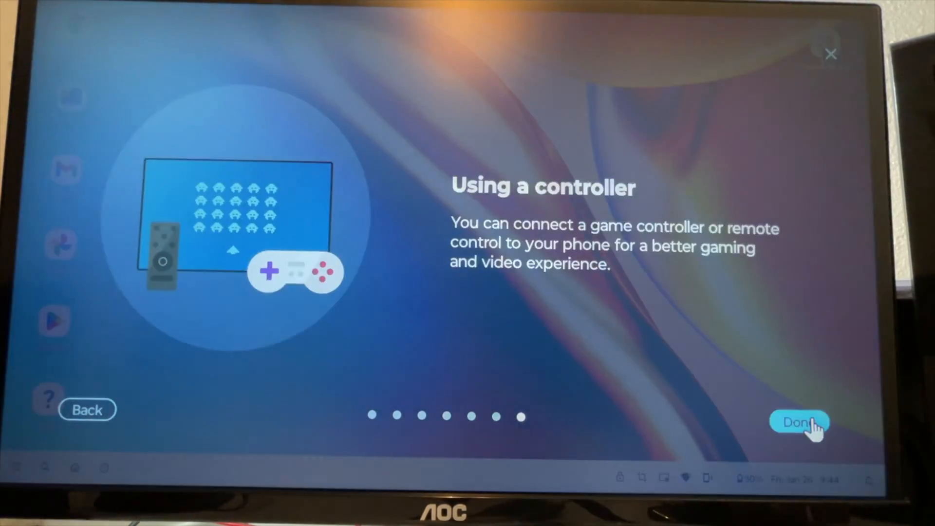
left_click(798, 422)
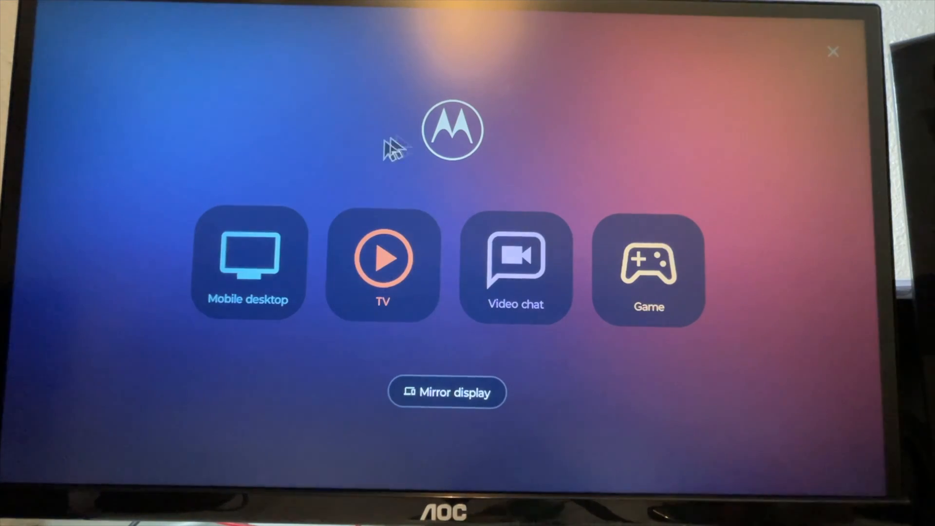
mouse_move(561, 283)
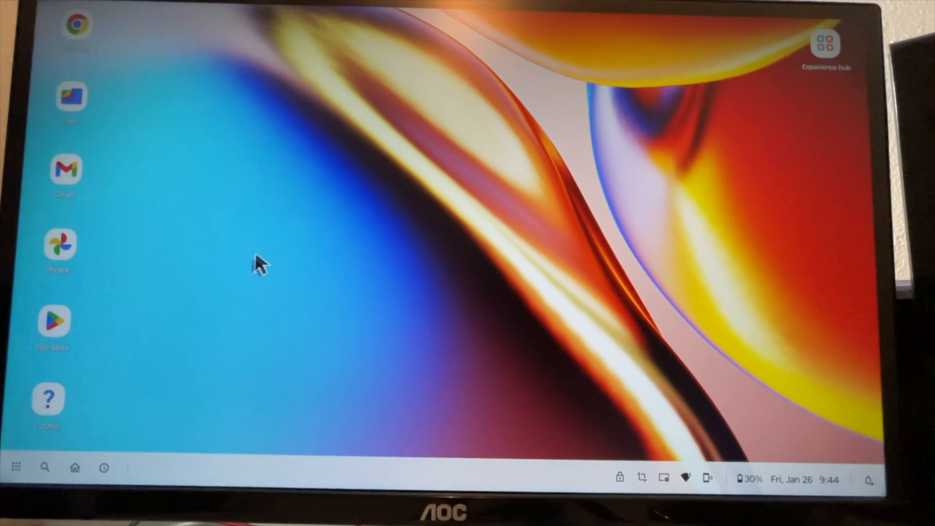
Step: Open Desktop settings, allow photo access, and apply a landscape wallpaper
right_click(258, 266)
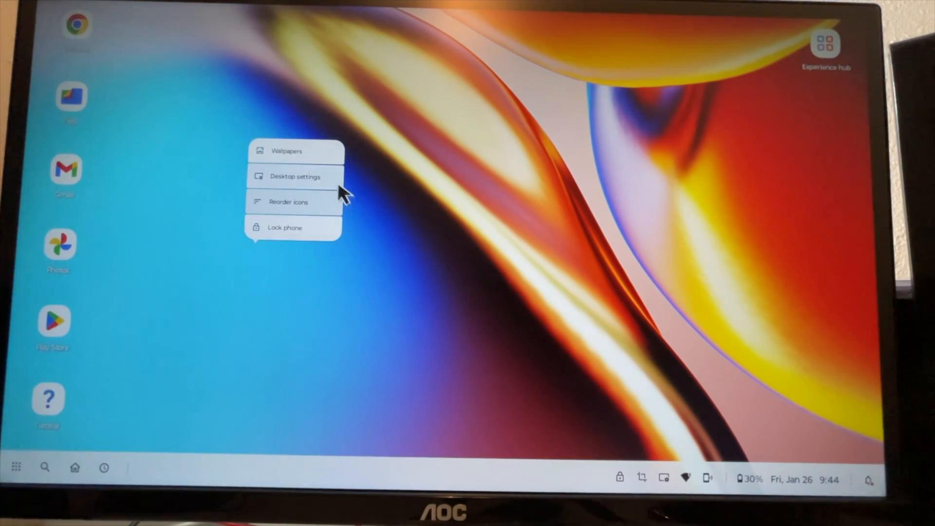
left_click(288, 151)
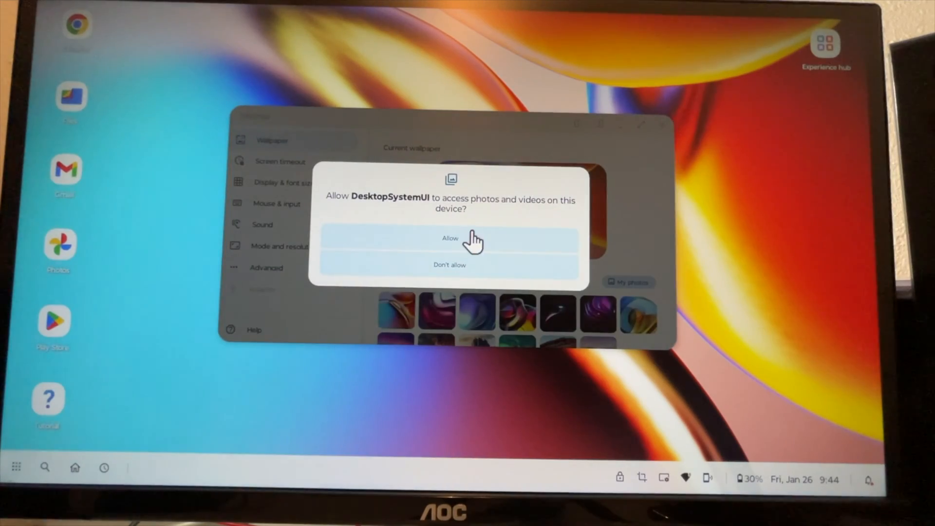
left_click(449, 238)
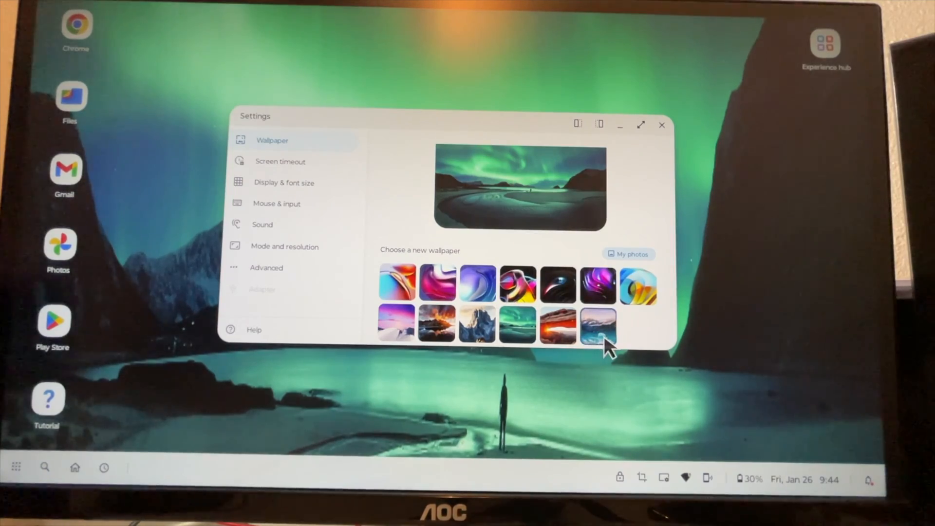
left_click(596, 327)
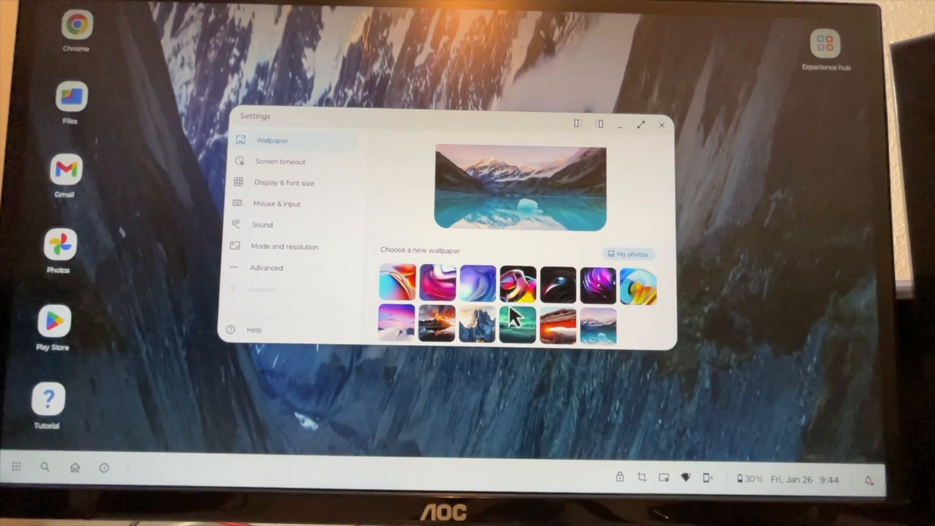
left_click(558, 325)
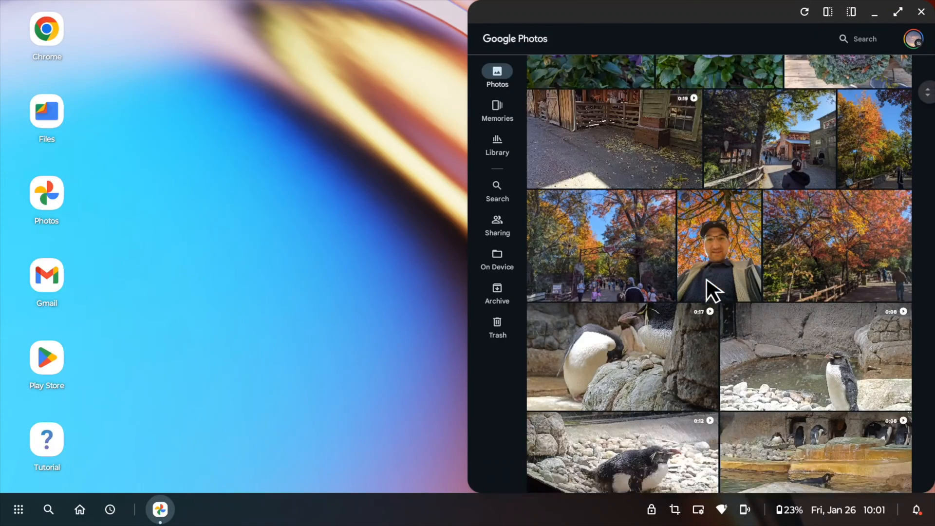
Step: Scroll the Google Photos grid to the later bird photos and bring up the app launcher
scroll("down", 3)
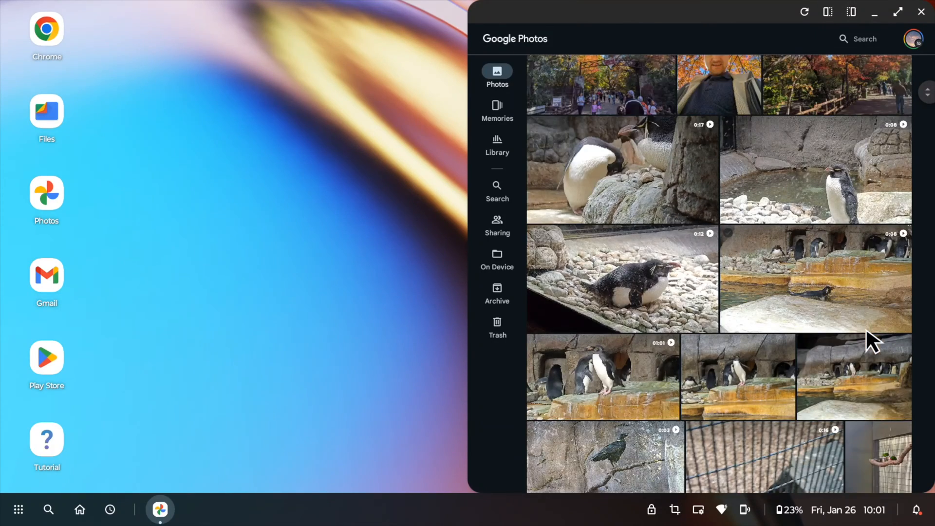
scroll("down", 3)
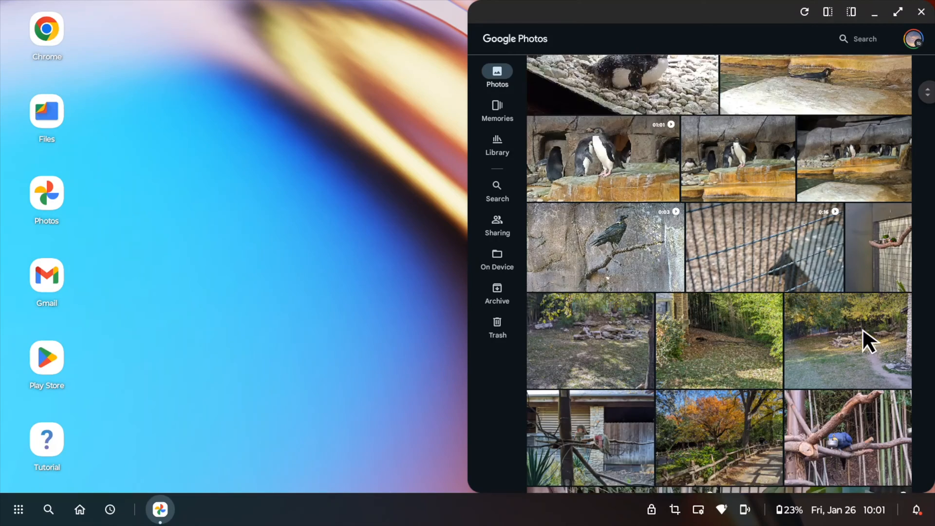
scroll("down", 3)
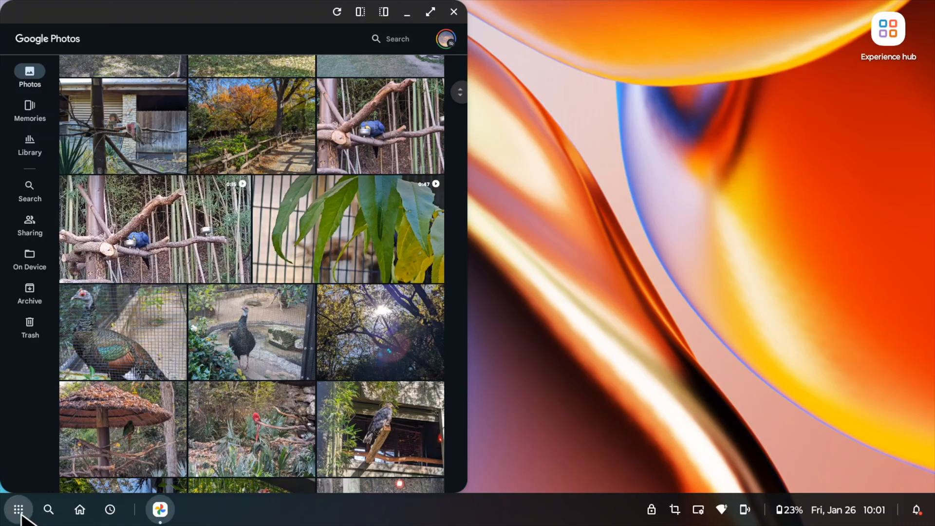
left_click(18, 510)
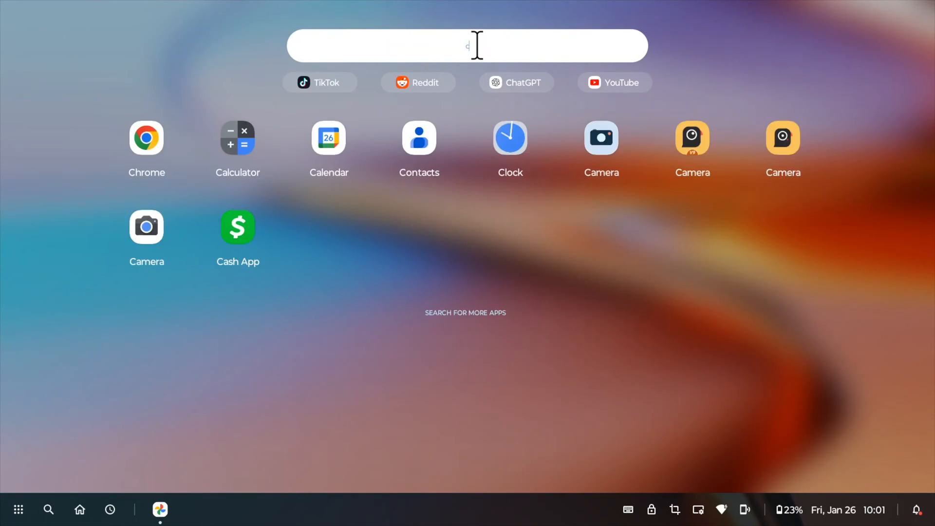
type("chrome")
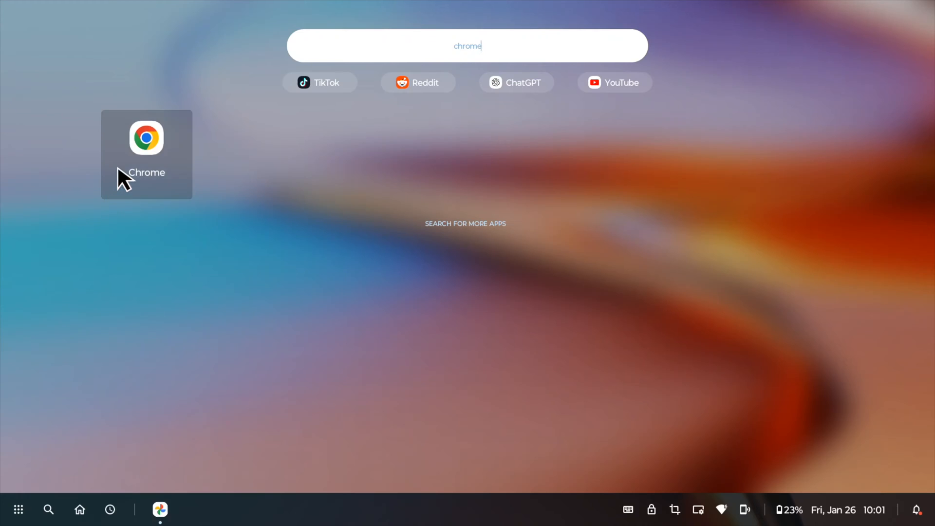
left_click(146, 138)
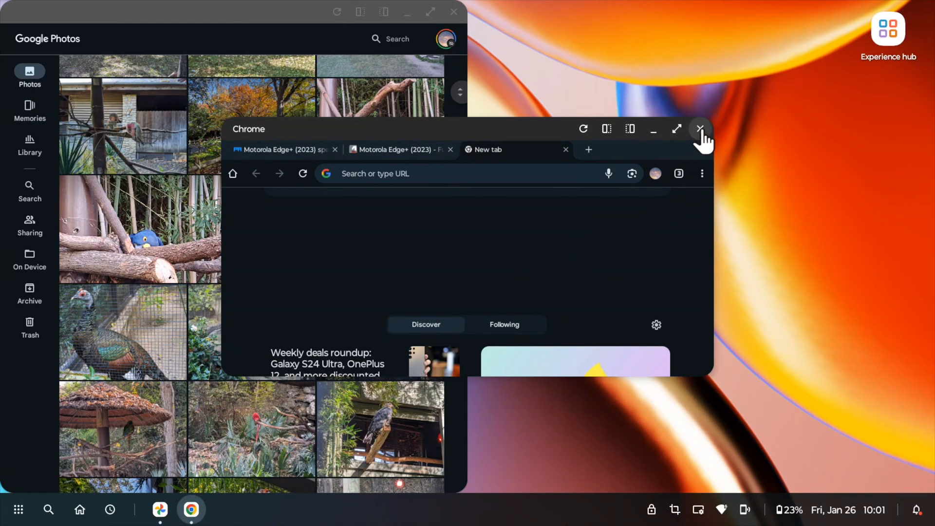
mouse_move(700, 128)
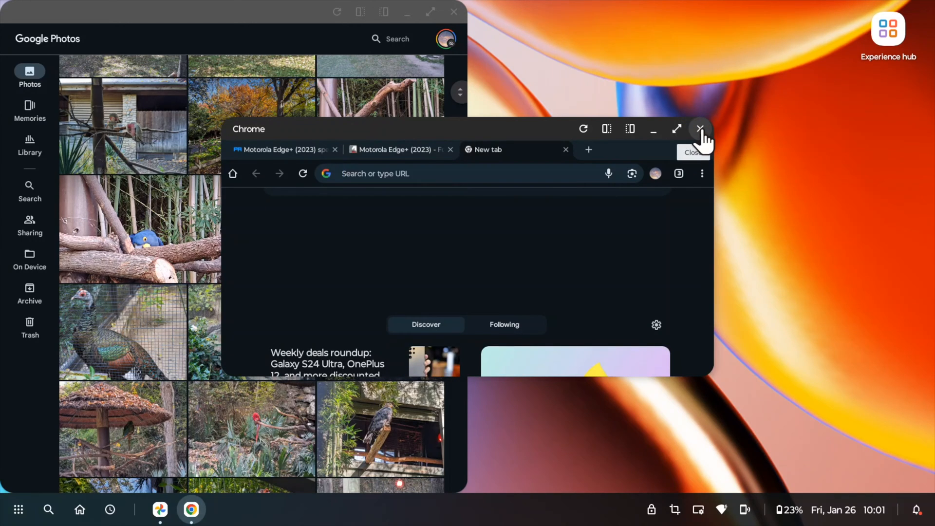
left_click(700, 129)
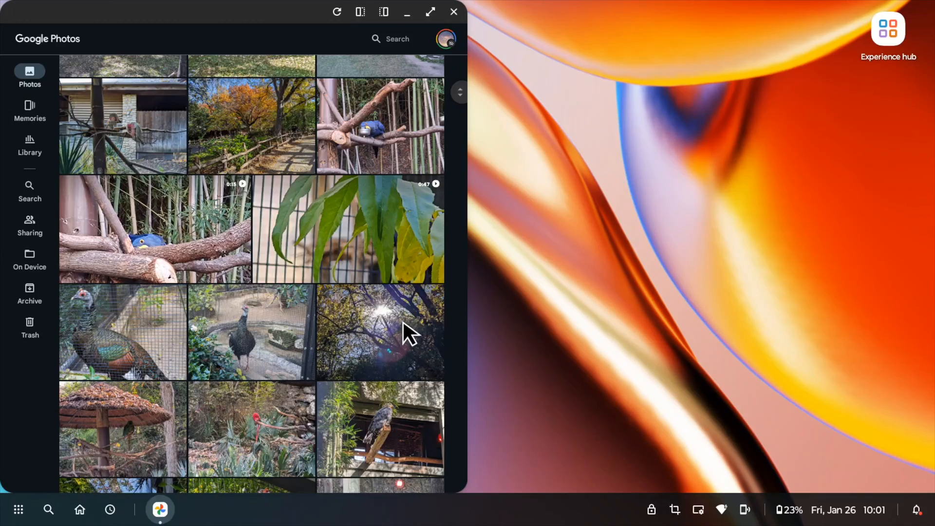
left_click(378, 331)
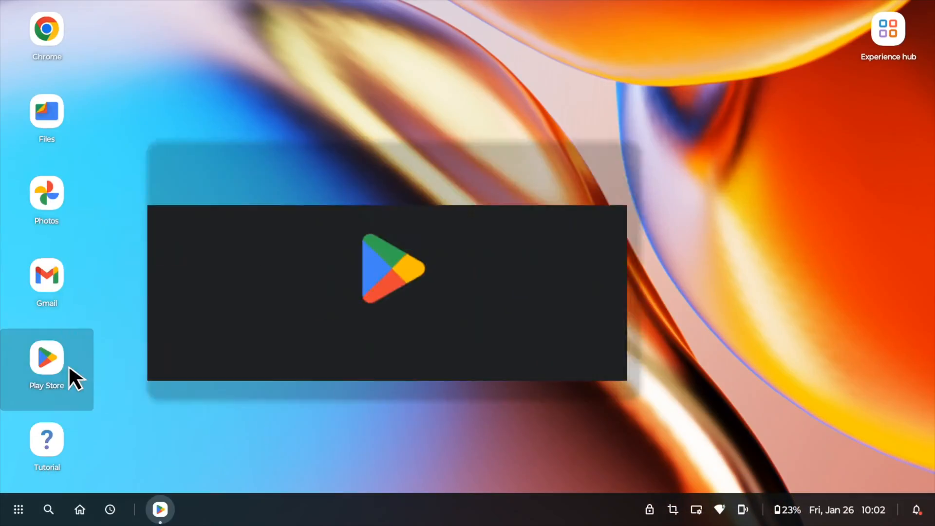
Step: Launch the Play Store from its desktop shortcut and open the app list
left_click(46, 358)
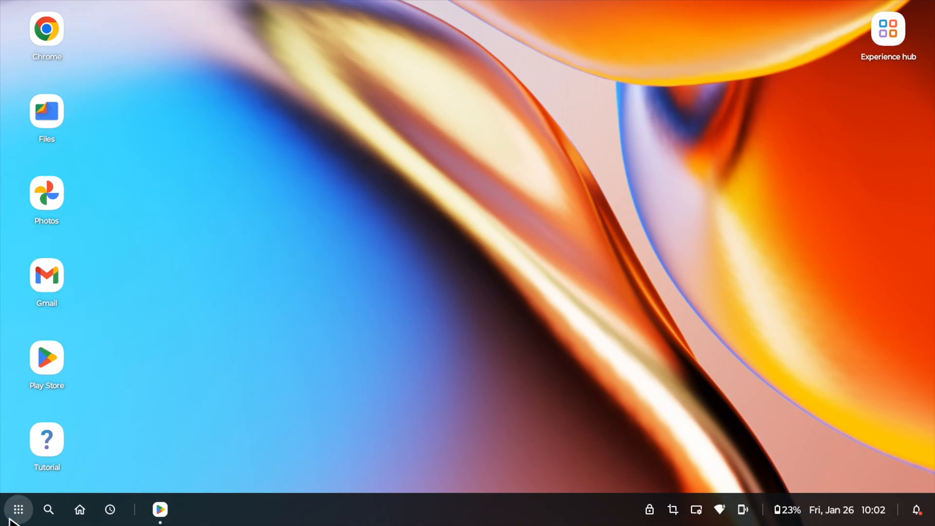
left_click(17, 509)
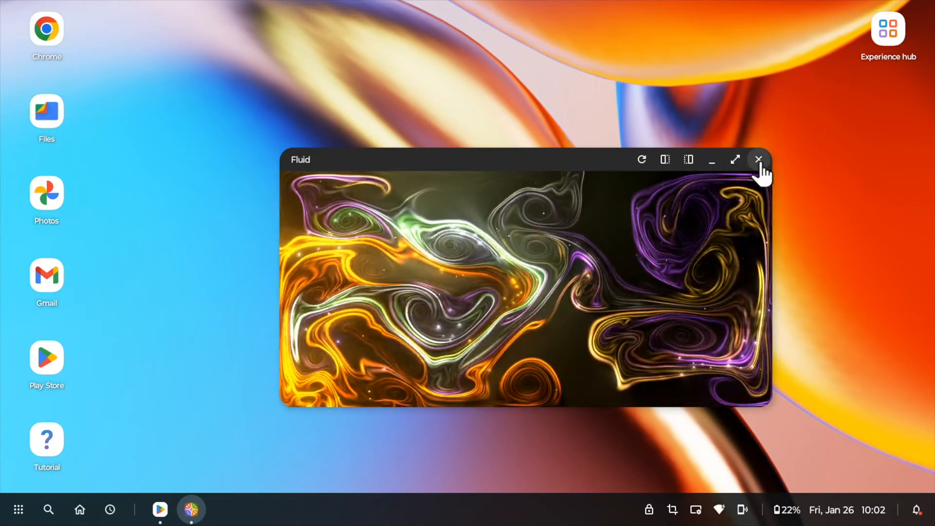
left_click(759, 159)
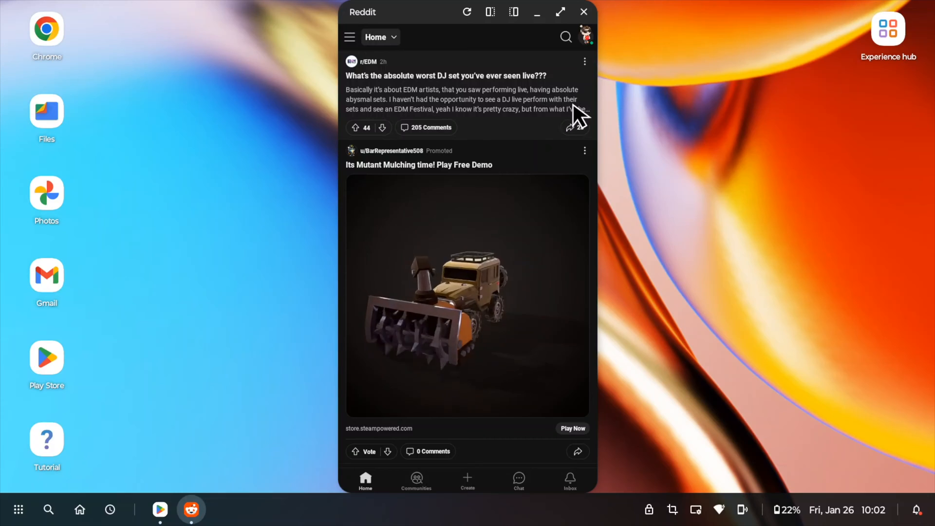
Step: Scroll Reddit, restart it for the connected display, and close its window
scroll("down", 3)
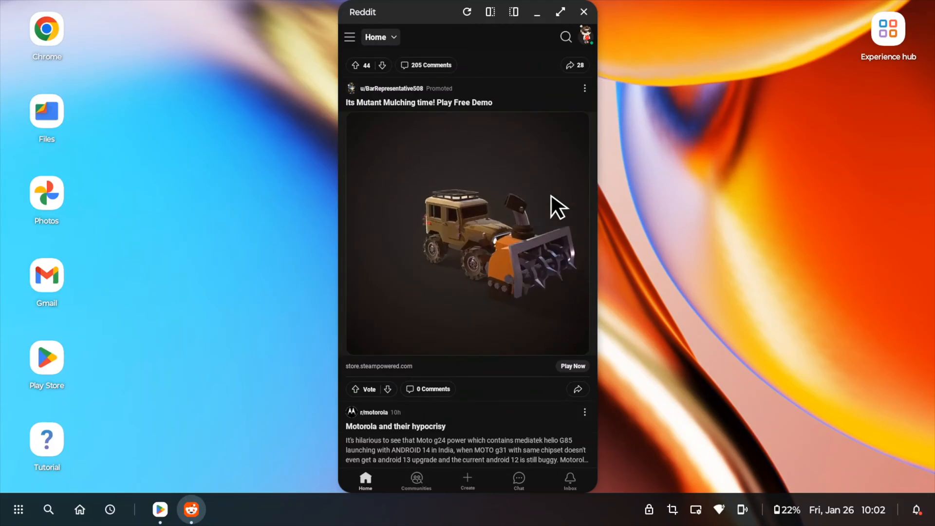
scroll("down", 3)
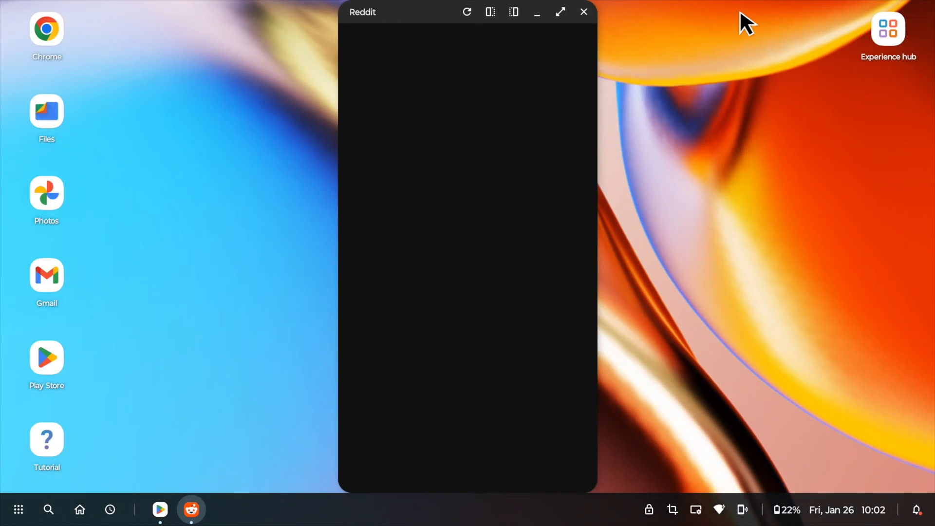
mouse_move(446, 215)
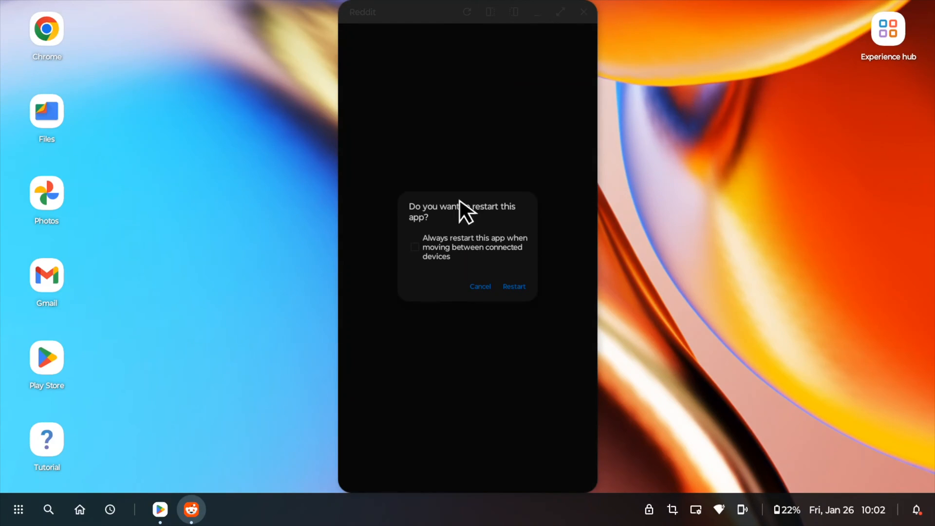
left_click(514, 286)
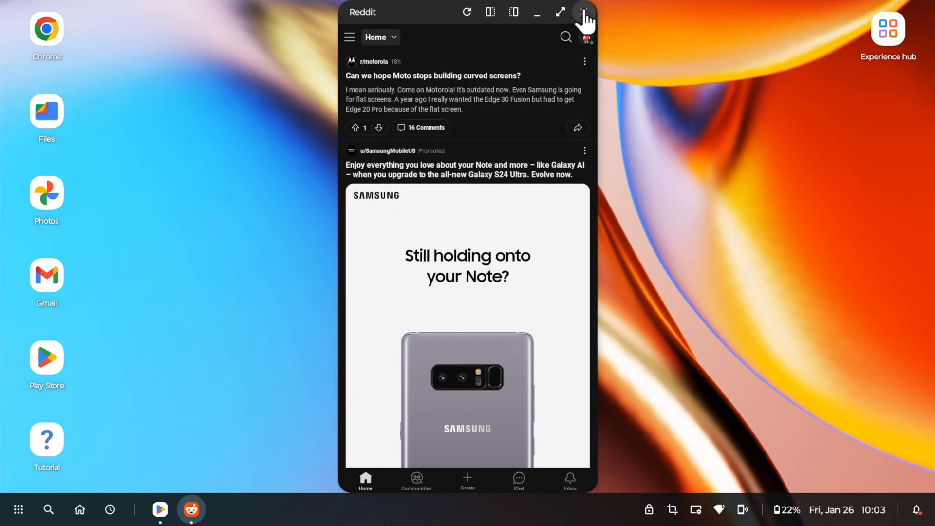
left_click(586, 11)
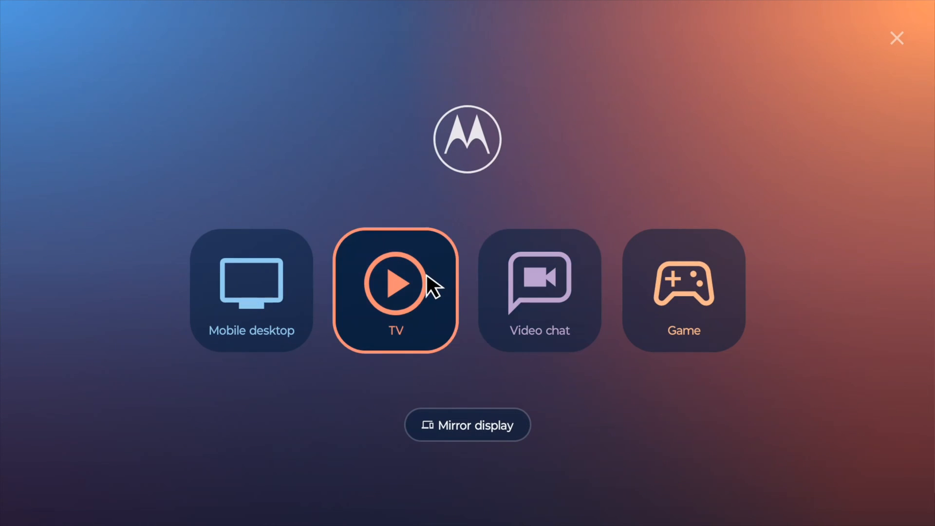
Step: Switch the monitor into TV mode and launch Netflix
left_click(395, 289)
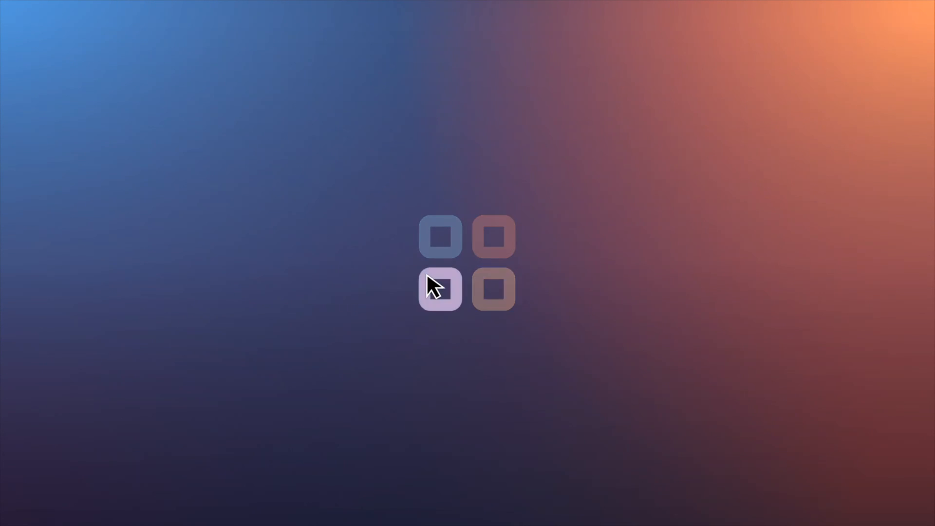
left_click(441, 289)
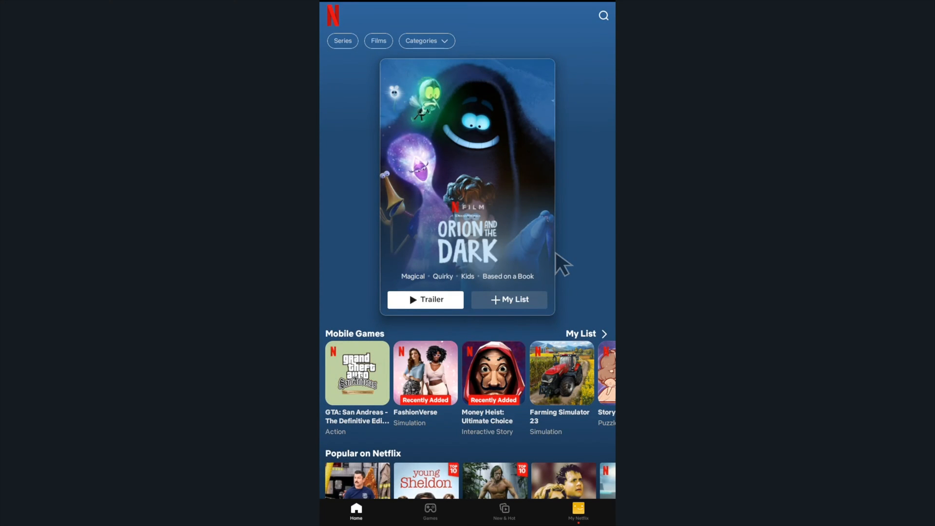
Step: Scroll the Netflix home page past Orion and the Dark to the Mobile Games row
scroll("down", 3)
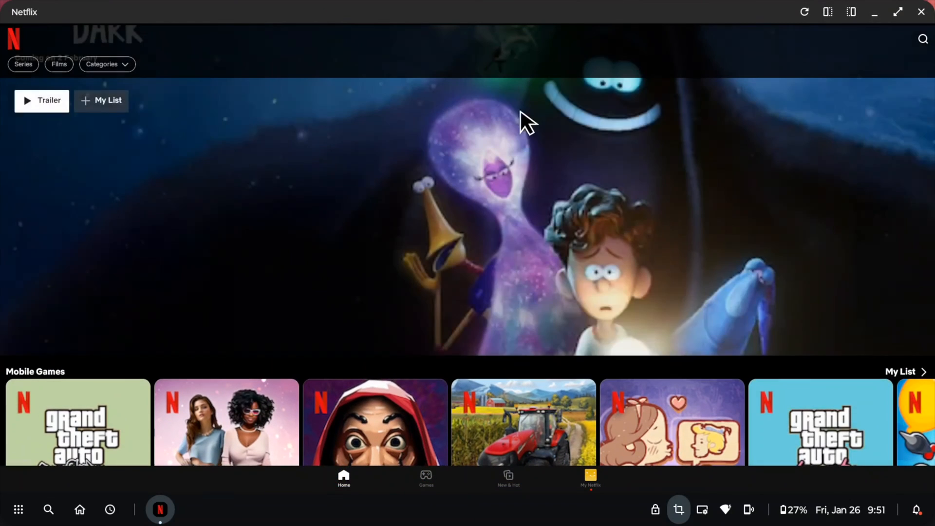
scroll("down", 3)
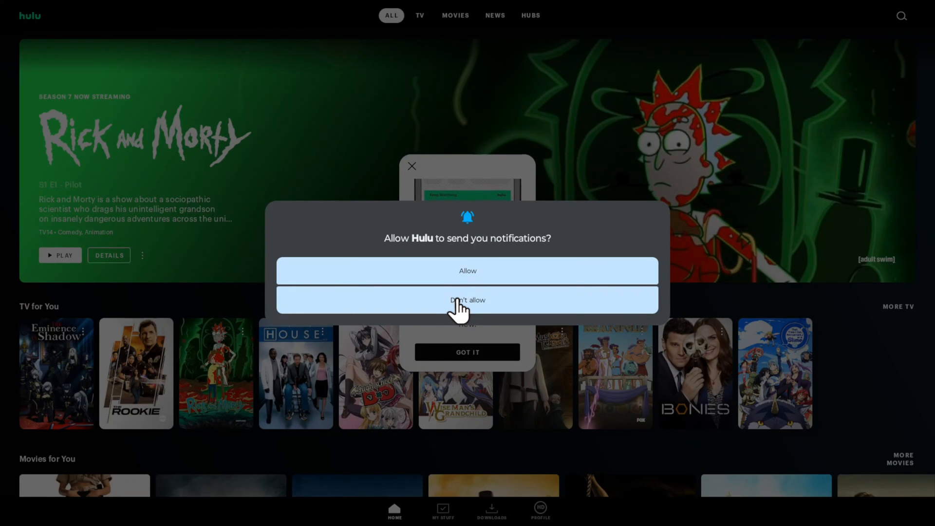
Step: Decline Hulu notifications, dismiss the widget tip, and scroll down to Bingeable TV
left_click(467, 300)
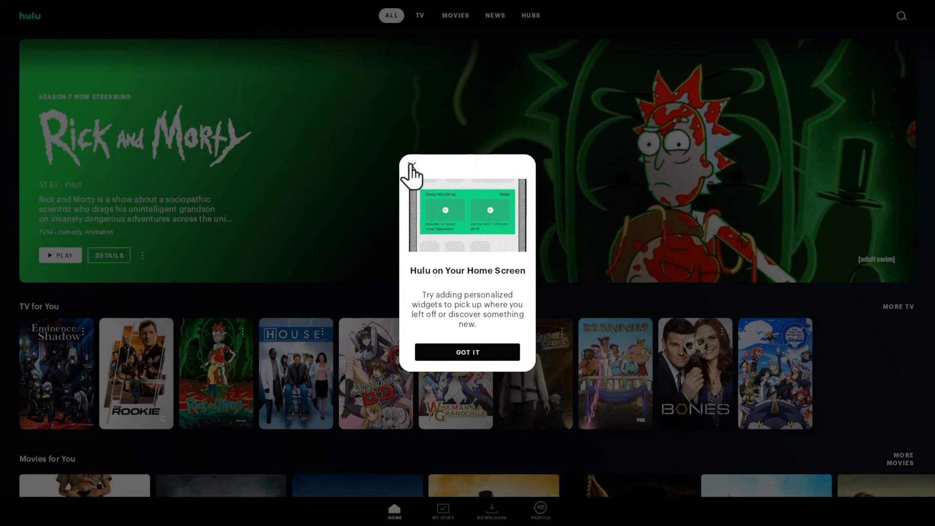
left_click(467, 352)
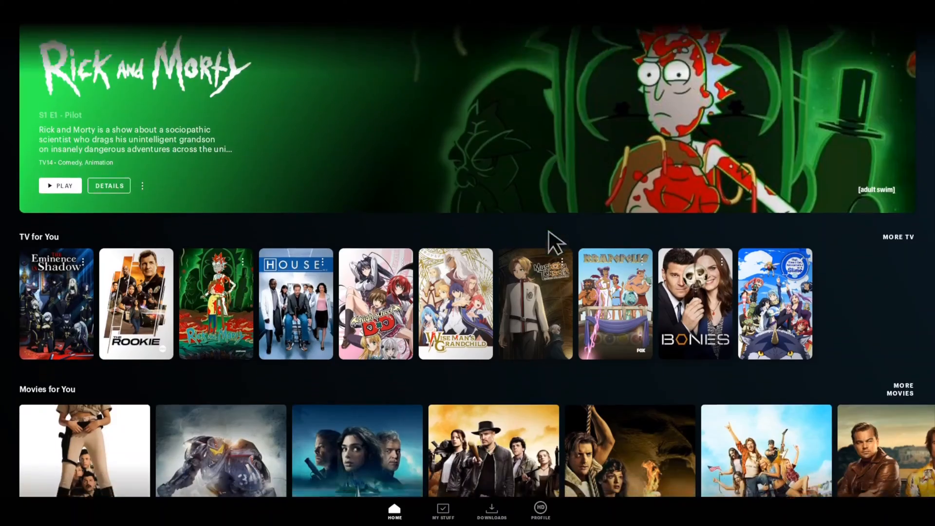
scroll("down", 3)
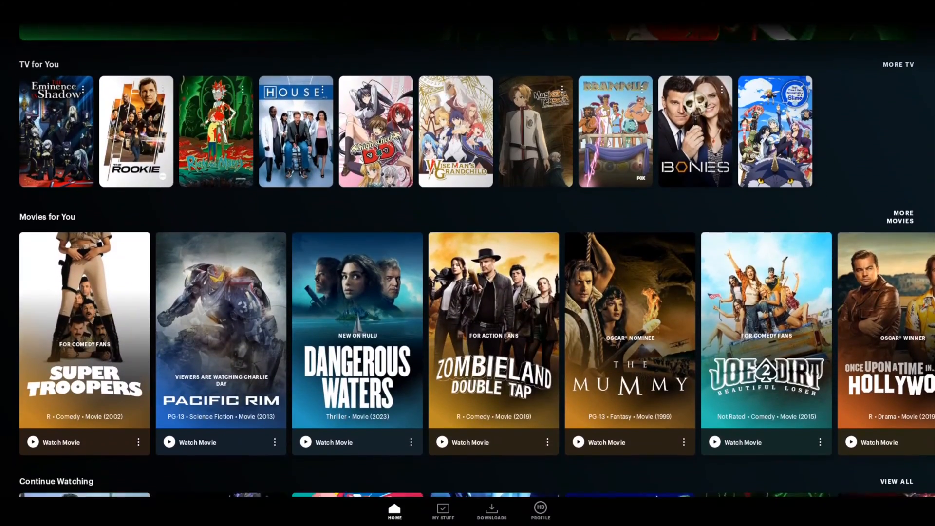
scroll("down", 3)
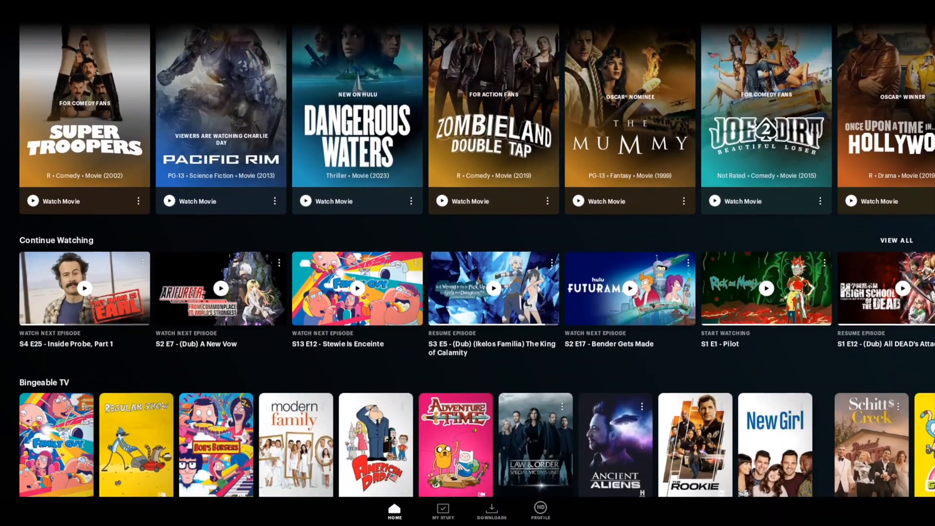
scroll("down", 3)
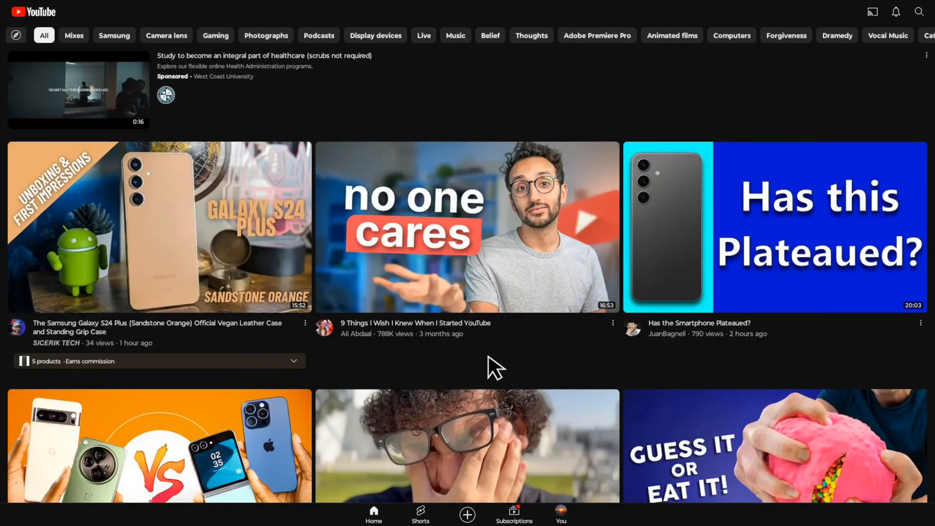
Step: Scroll YouTube's home feed past the Shorts shelf to more recommended videos
scroll("down", 3)
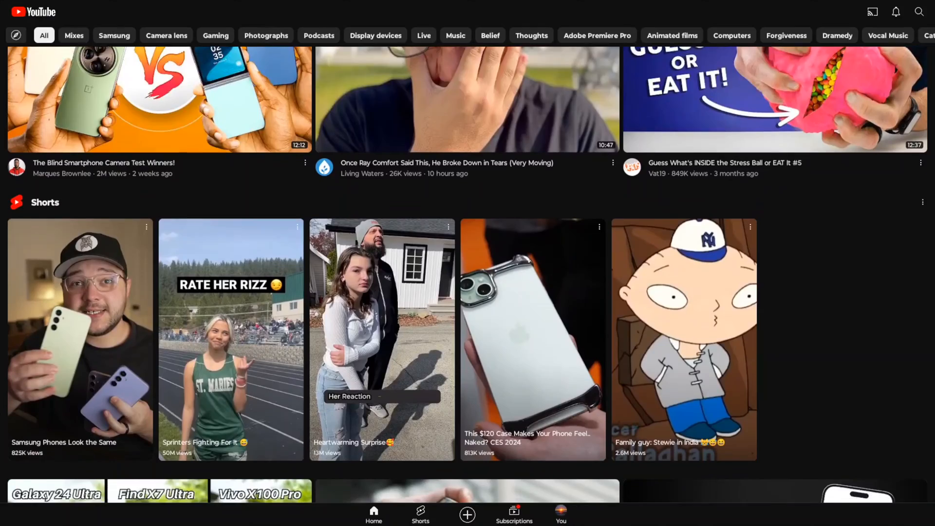
scroll("down", 3)
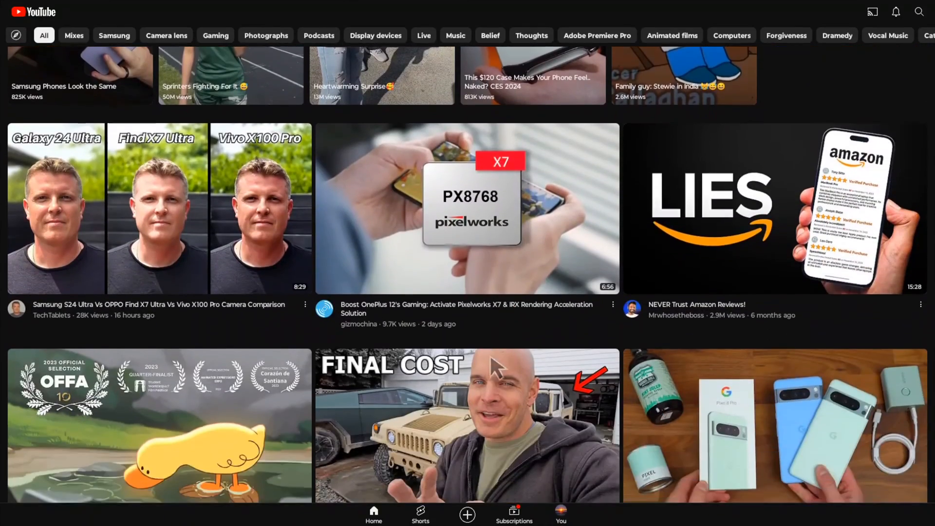
scroll("down", 3)
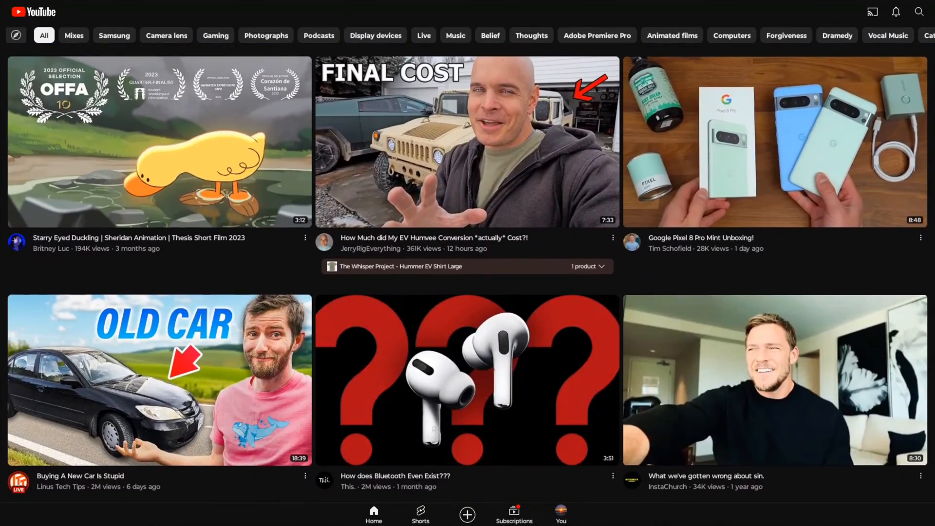
scroll("down", 3)
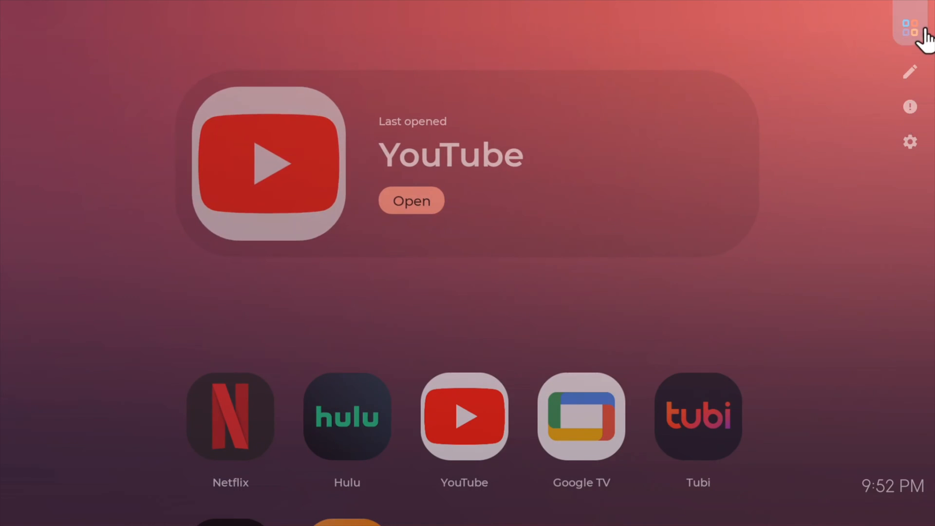
Step: Use the TV hub's top-right grid icon to show the Mobile desktop, TV, Video chat and Game modes
left_click(908, 27)
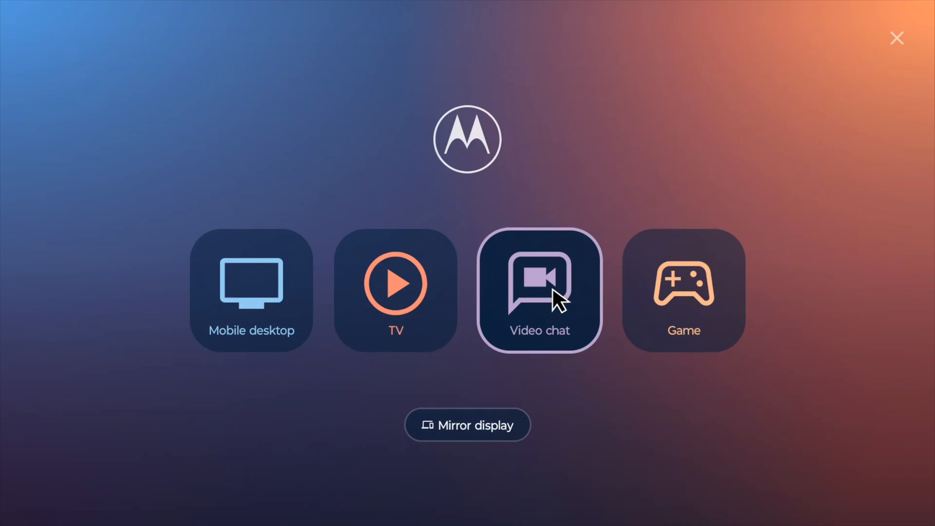
Step: Open the Video chat hub listing LinkedIn, Meet, Messenger, Opera Mini and Uber Driver
left_click(539, 290)
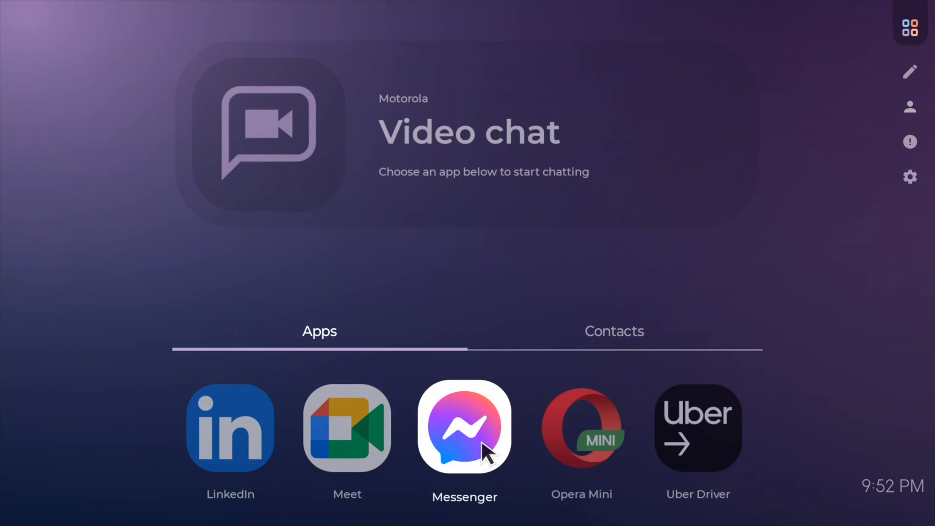
left_click(464, 432)
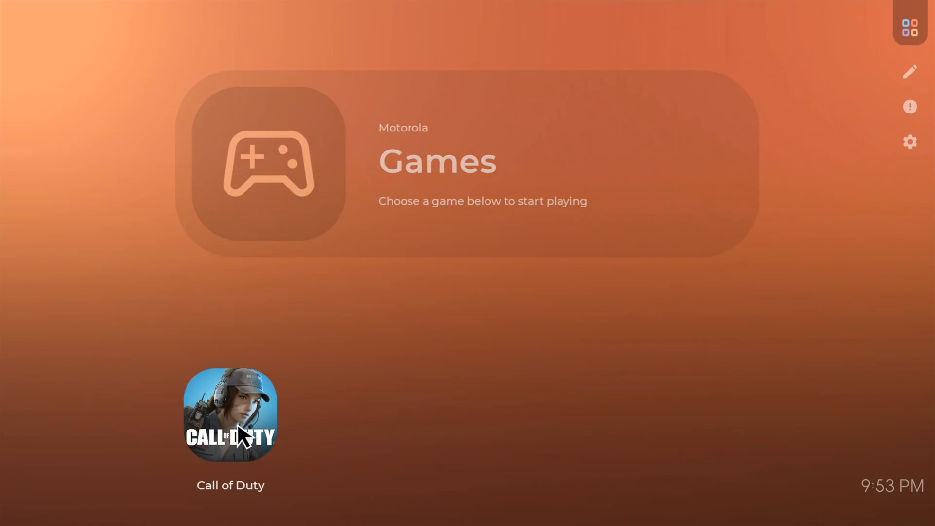
mouse_move(439, 284)
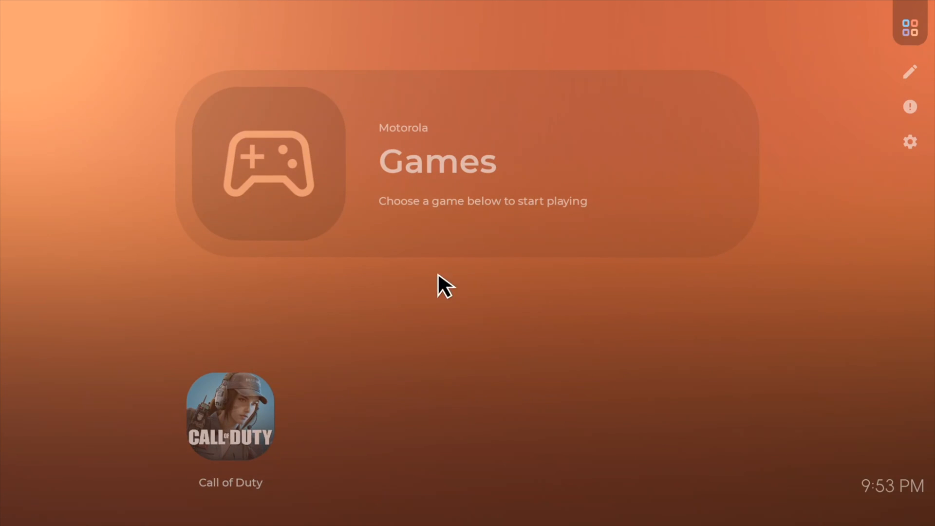
mouse_move(590, 187)
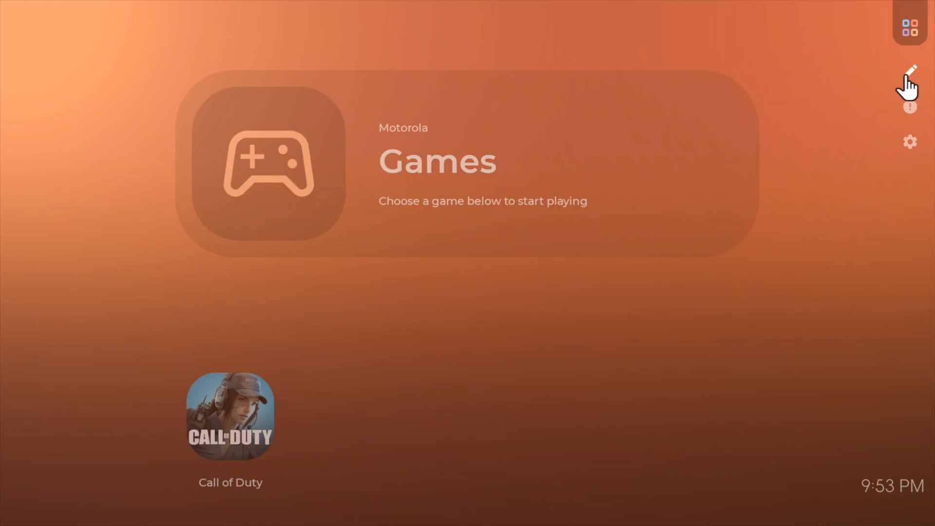
mouse_move(909, 19)
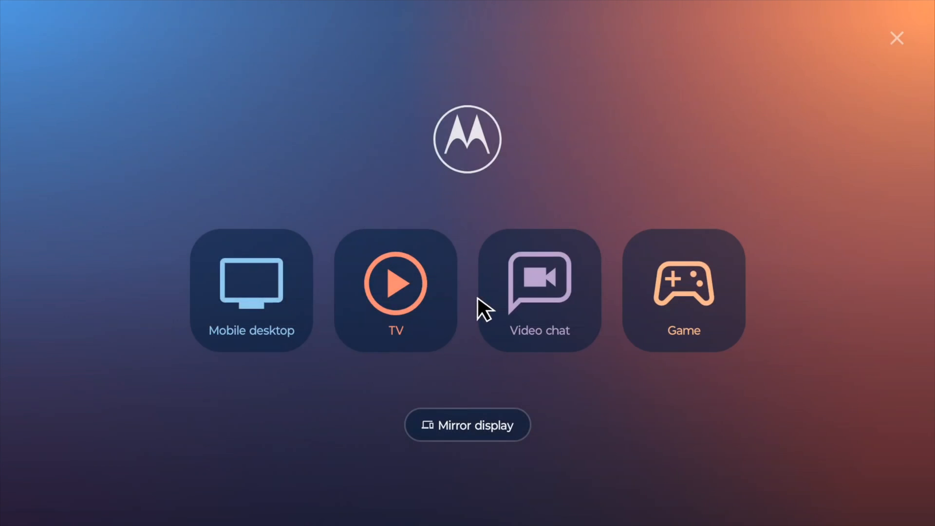
mouse_move(444, 211)
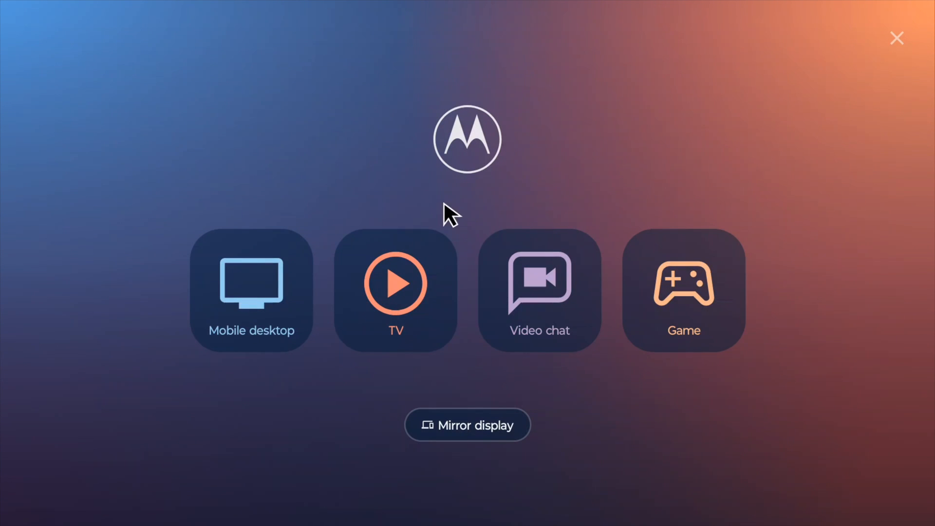
Step: Exit the mode chooser to show the phone's Mirror display tile with a back arrow
left_click(467, 425)
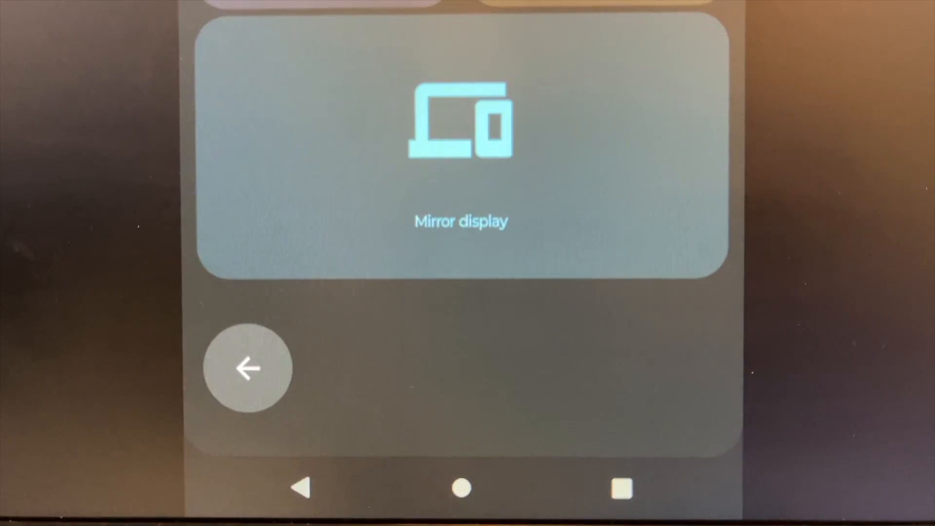